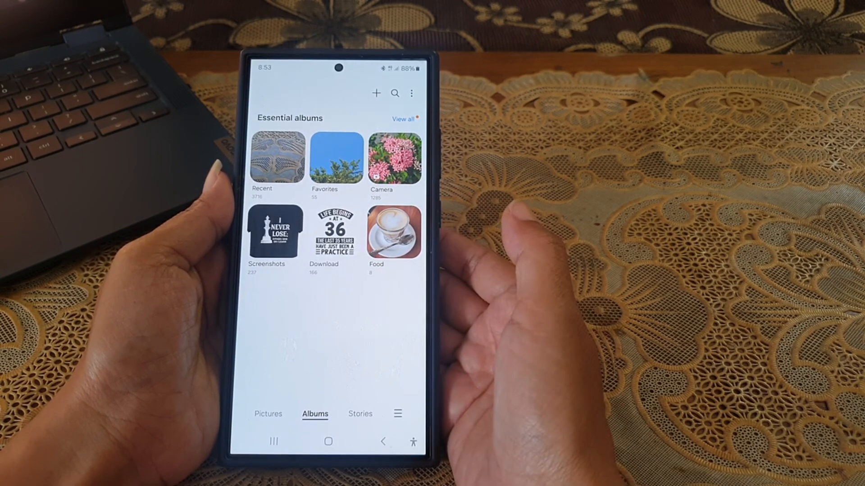
Open the Favorites album holding the tree video.
click(336, 158)
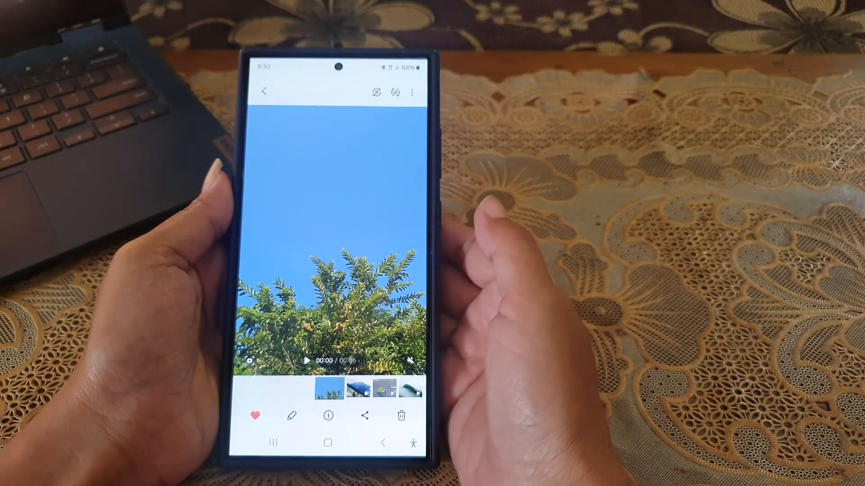
Load the tree video into the editor and reveal its additional save options.
click(307, 361)
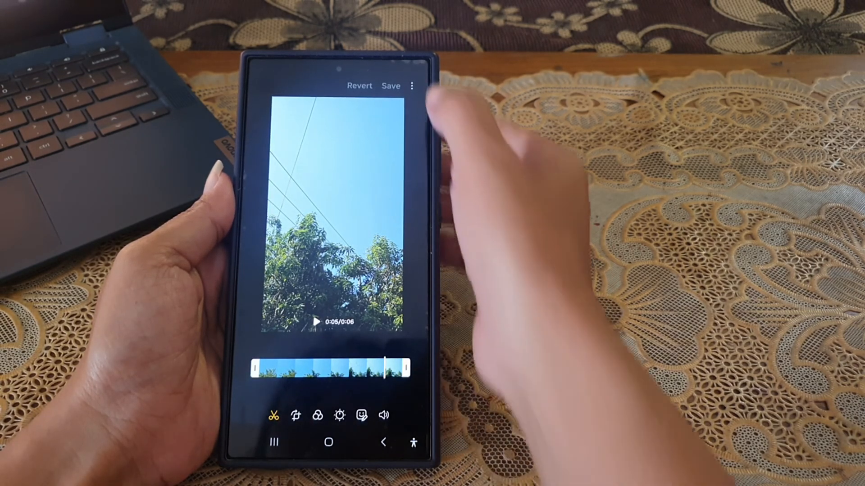
click(411, 85)
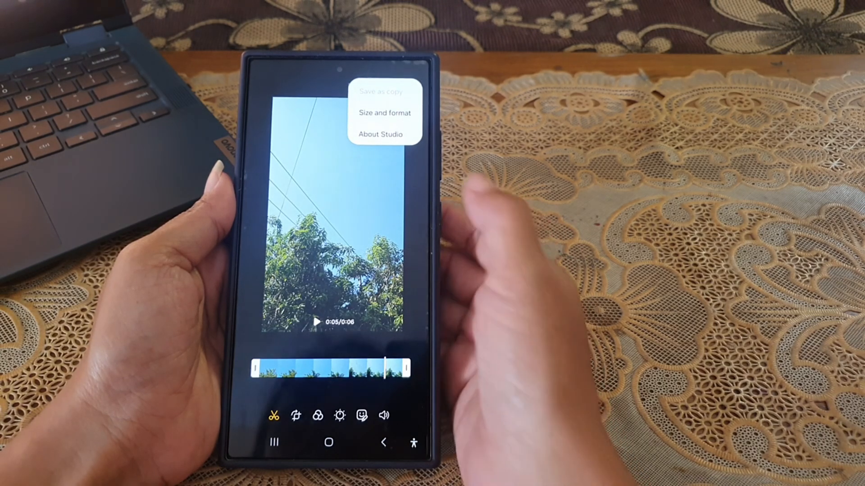
In Size and format, choose QHD (1440x2560) as the export resolution, keeping HEVC.
click(383, 113)
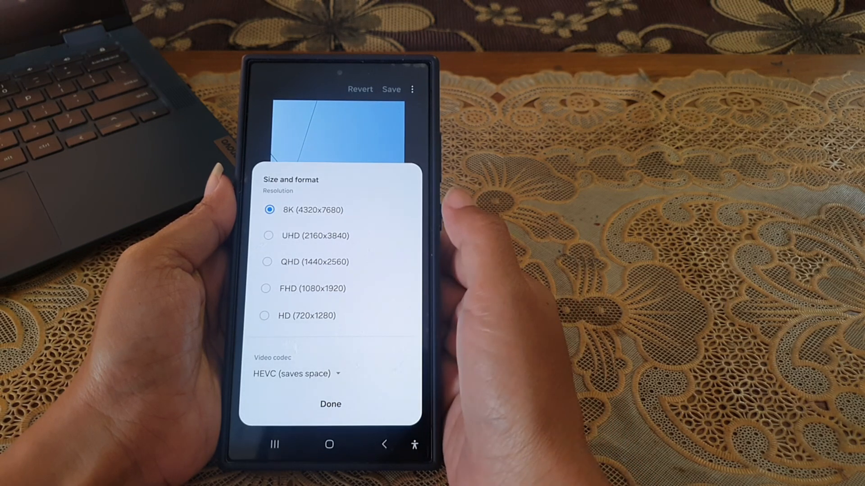
click(267, 261)
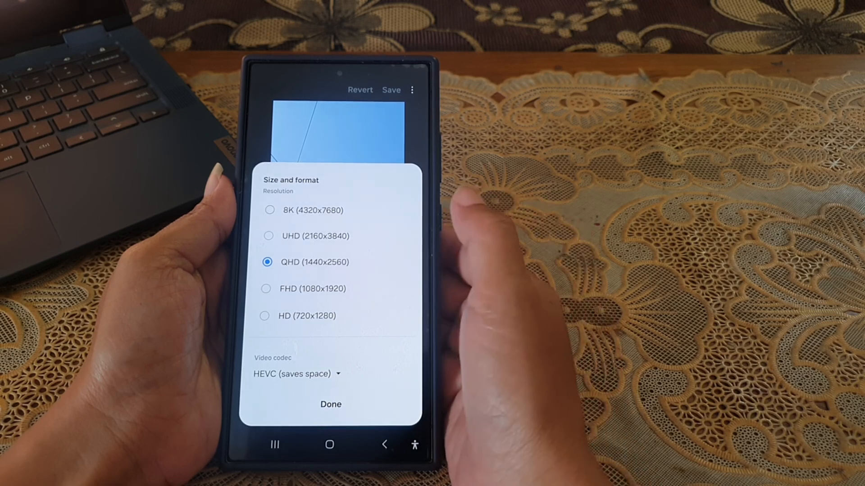
Confirm QHD with Done and save the edited tree video.
click(330, 405)
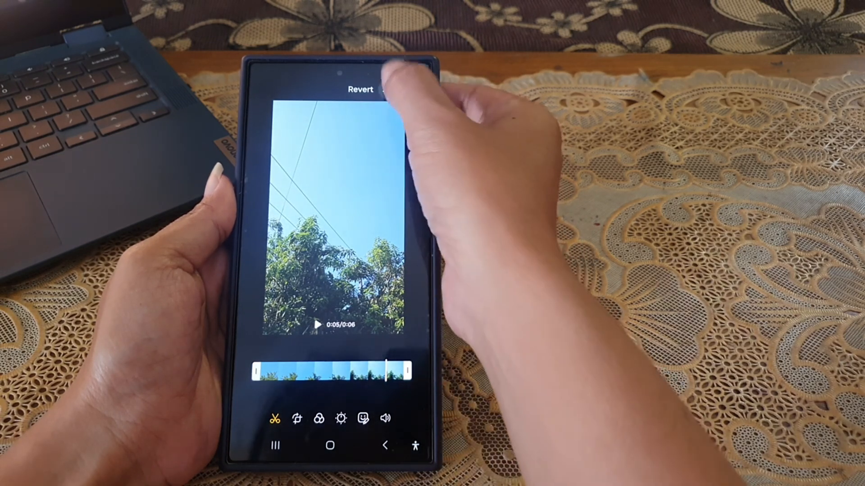
click(392, 89)
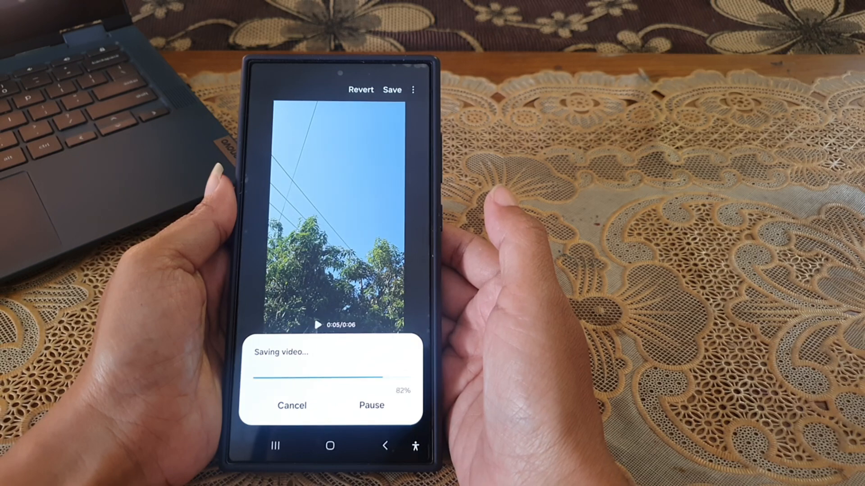